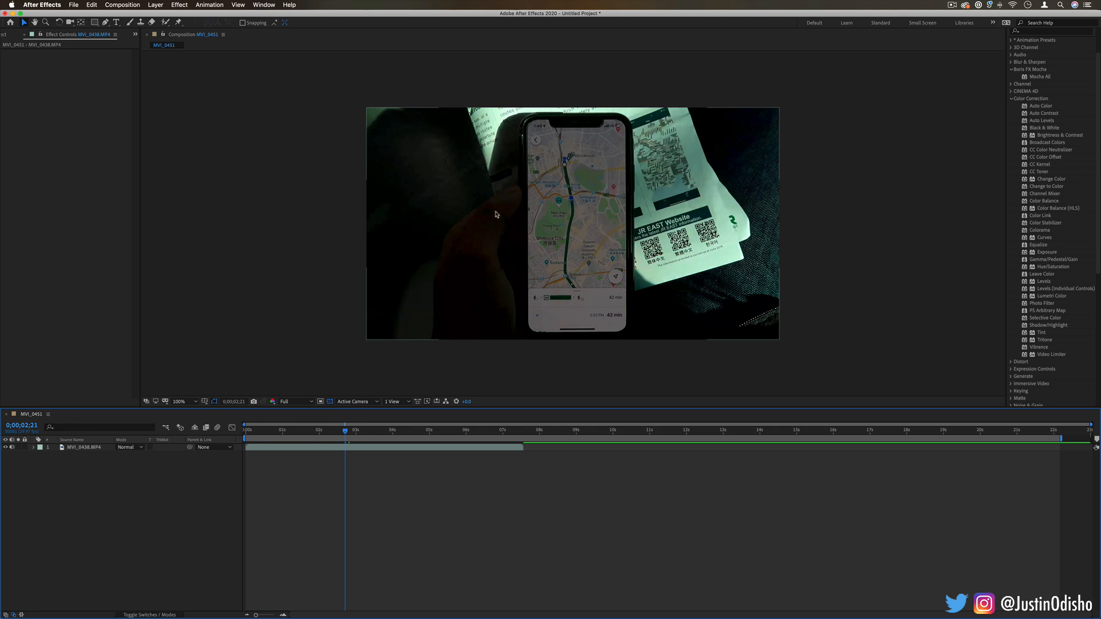
pyautogui.moveTo(940, 193)
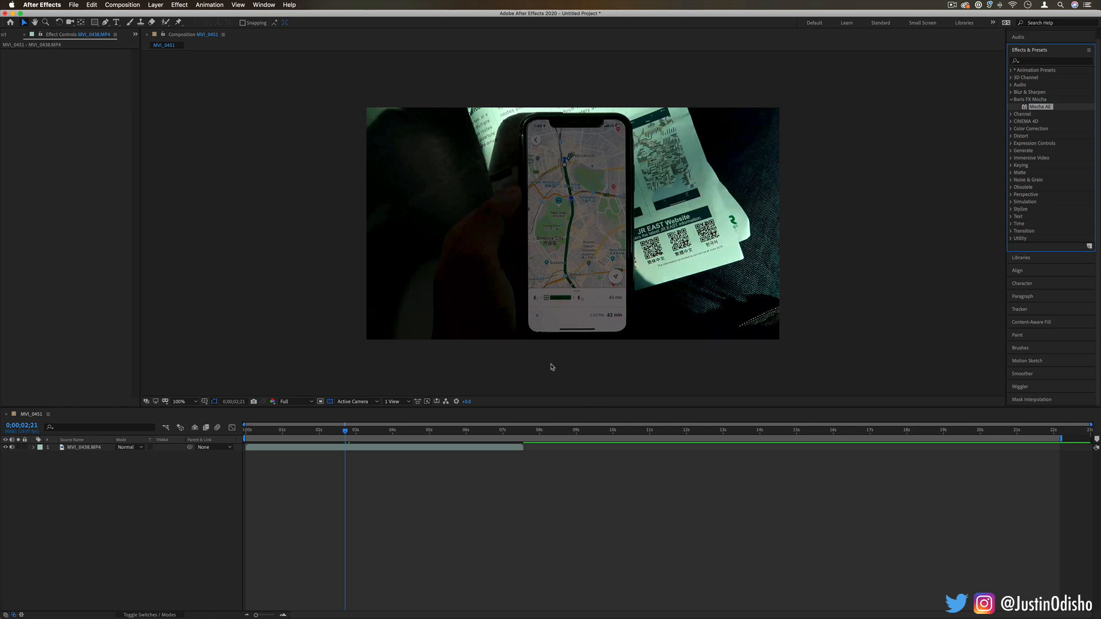
pyautogui.moveTo(814, 252)
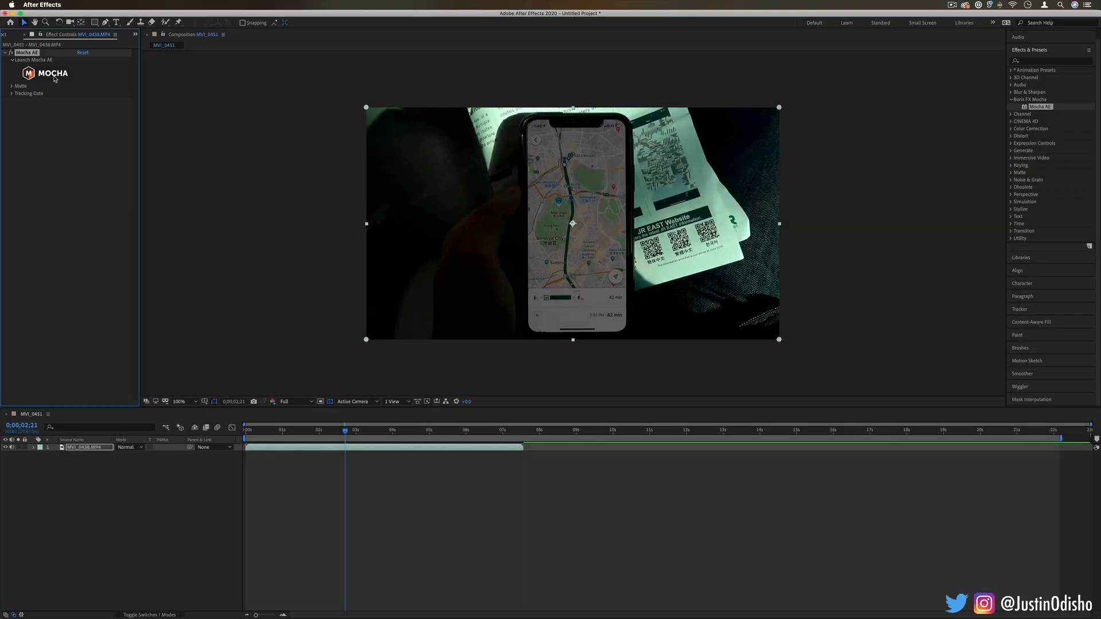
# Step: Launch Mocha AE on the phone clip and dismiss the Boris FX welcome dialog
pyautogui.click(50, 74)
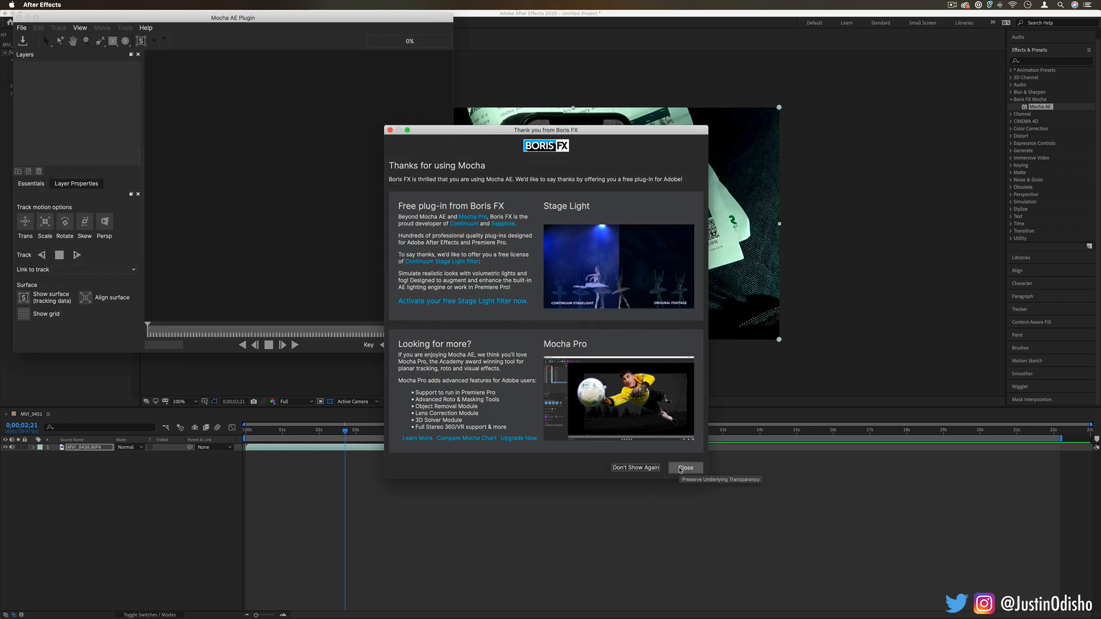
pyautogui.click(685, 467)
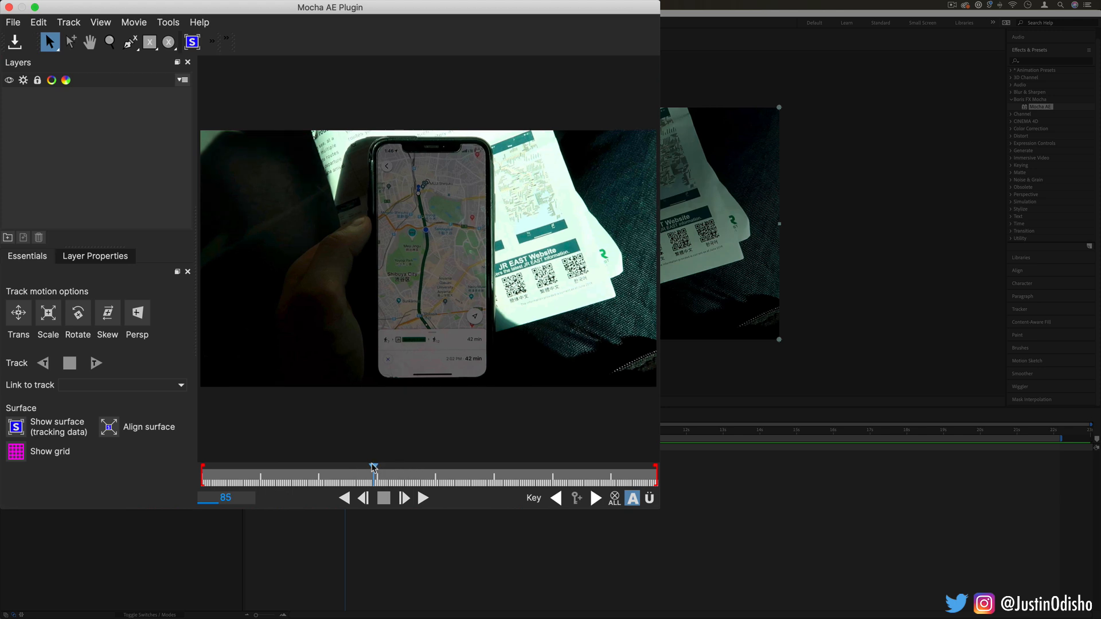
# Step: Move to frame 74 and outline the phone's edges with an X-Spline as Layer 1
pyautogui.moveTo(373, 467); pyautogui.dragTo(351, 467)
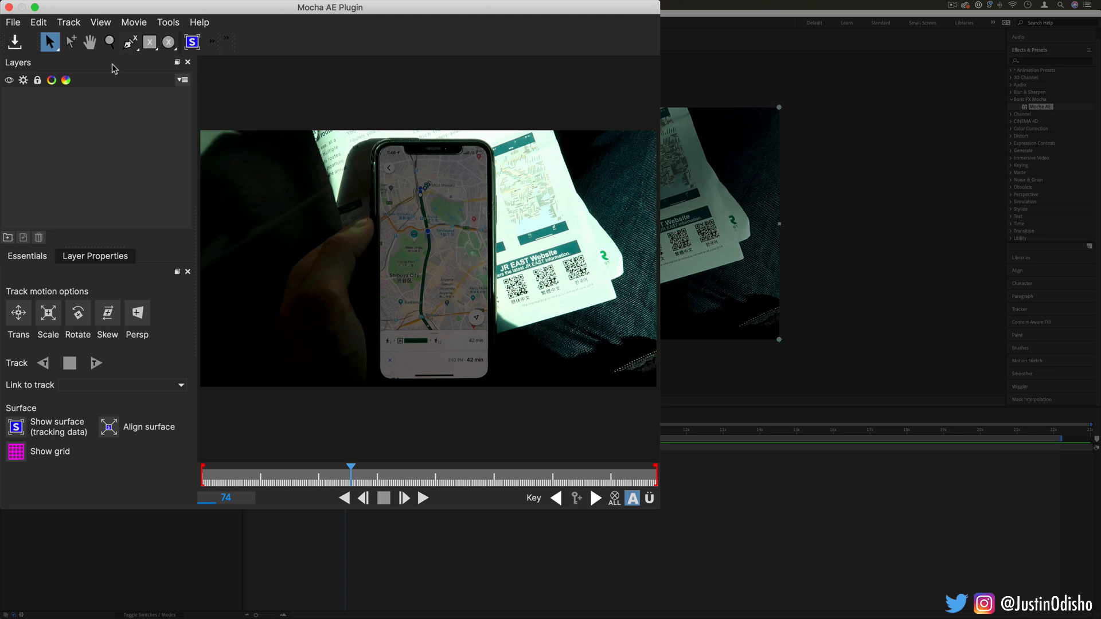
pyautogui.click(130, 41)
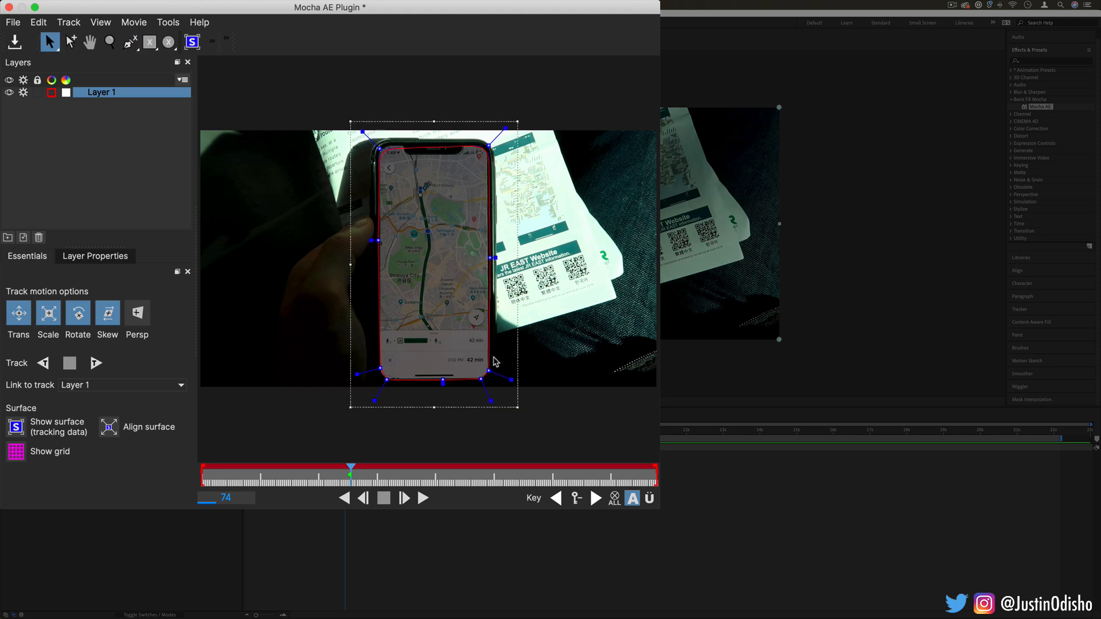
pyautogui.moveTo(414, 156)
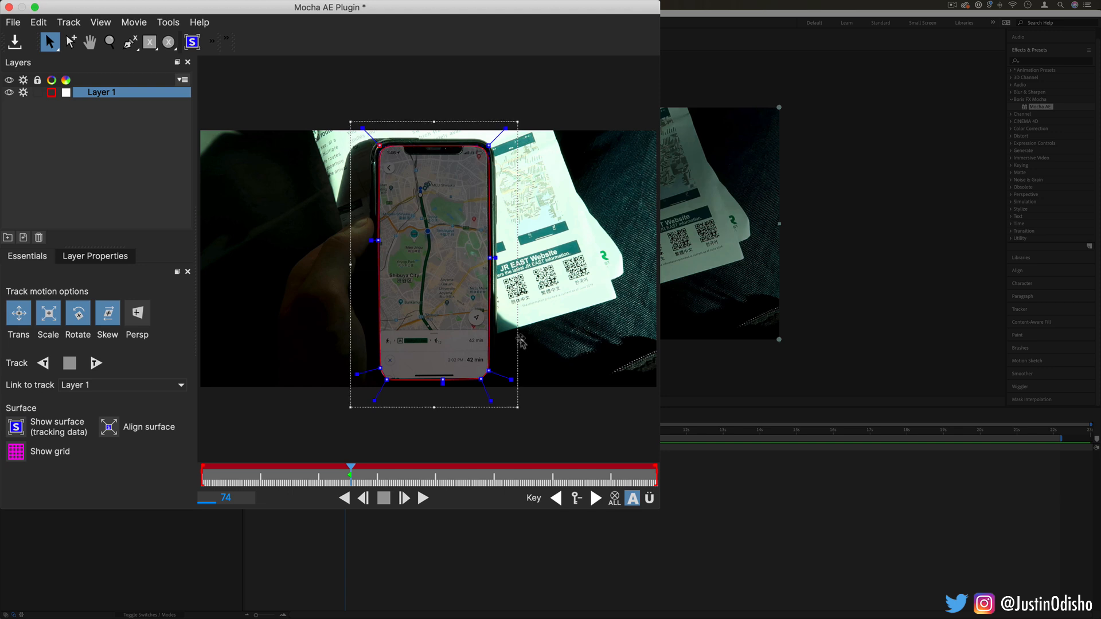
pyautogui.moveTo(519, 347)
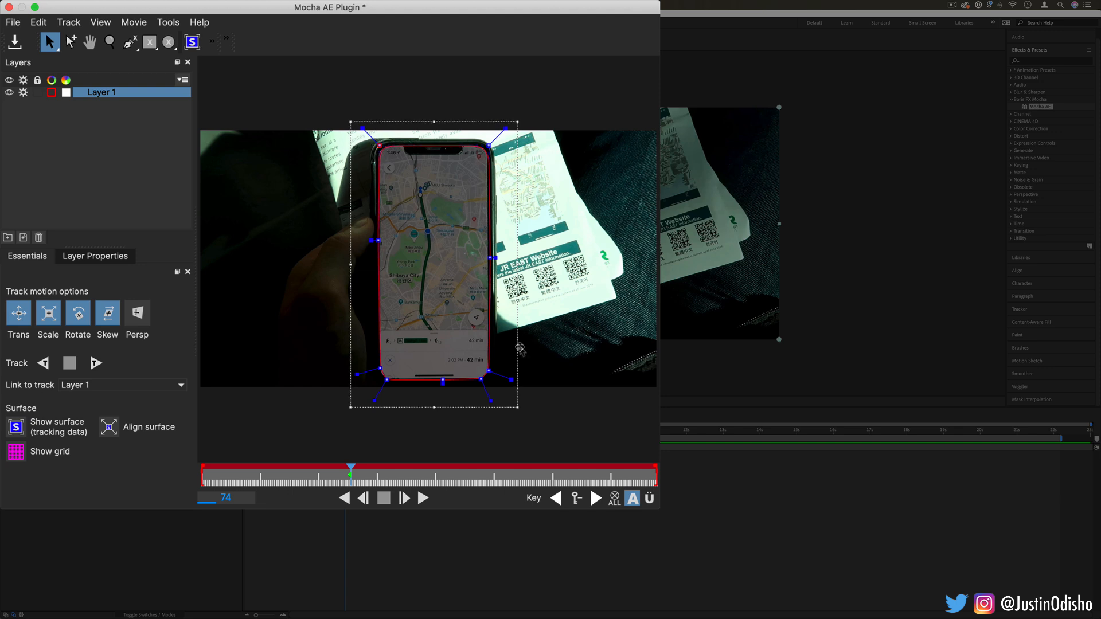
pyautogui.moveTo(505, 351)
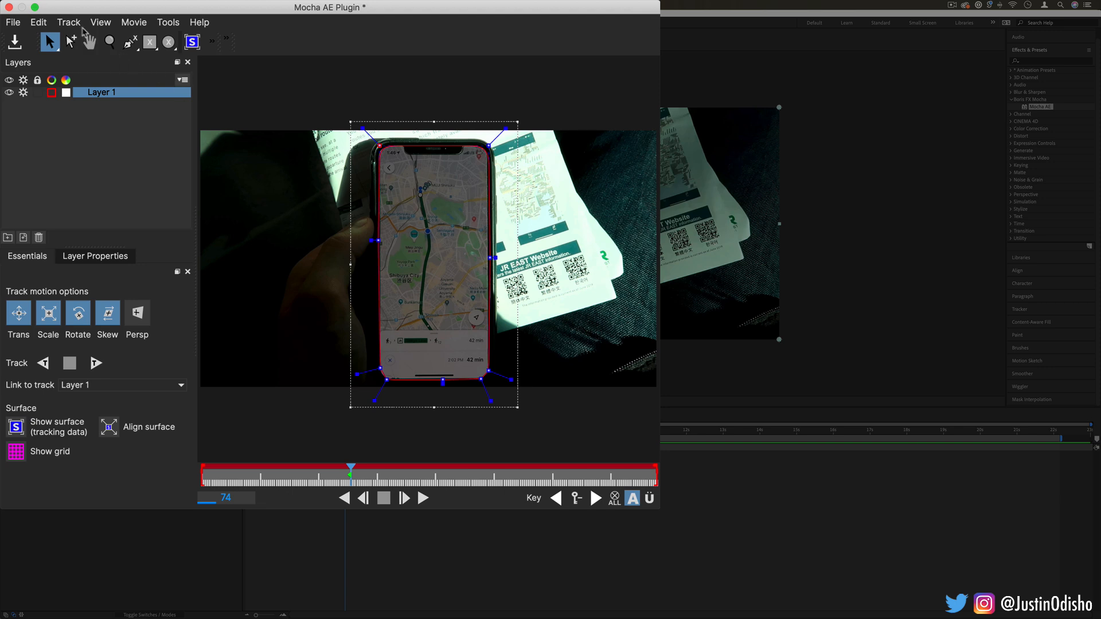
# Step: Track Layer 1 backwards from frame 74 to the start, then forwards to frame 226
pyautogui.click(68, 22)
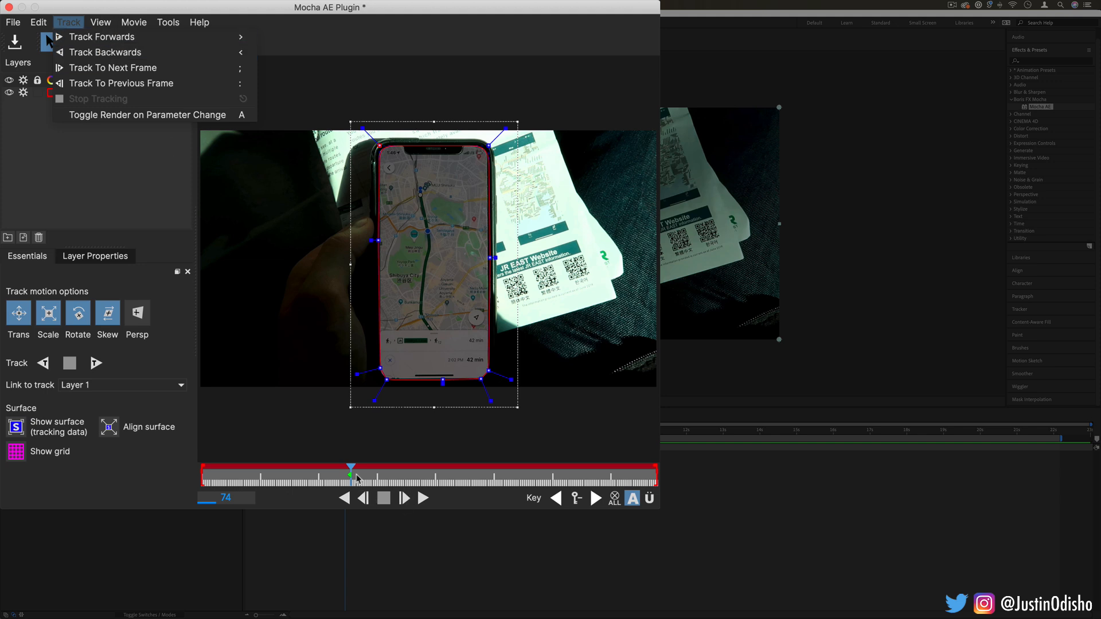
pyautogui.moveTo(92, 52)
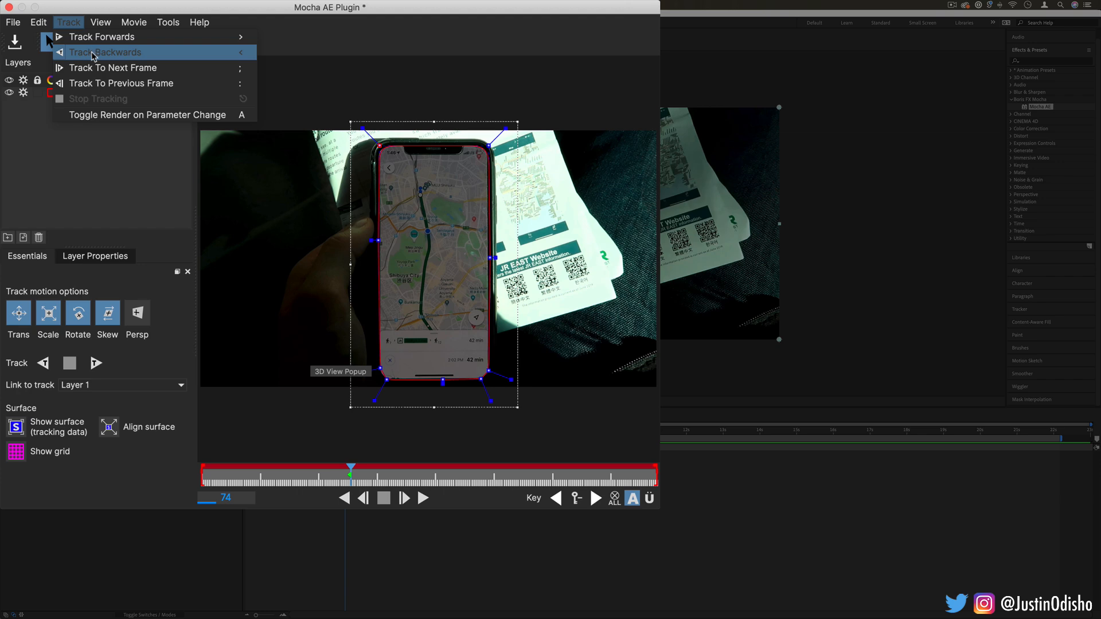
pyautogui.click(104, 52)
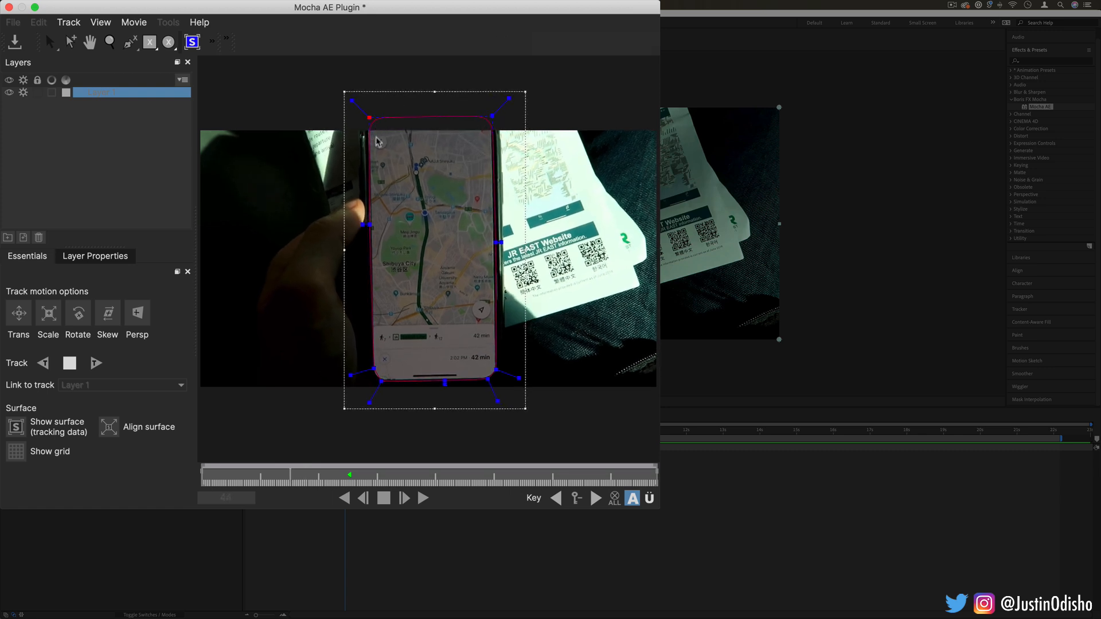
pyautogui.click(96, 363)
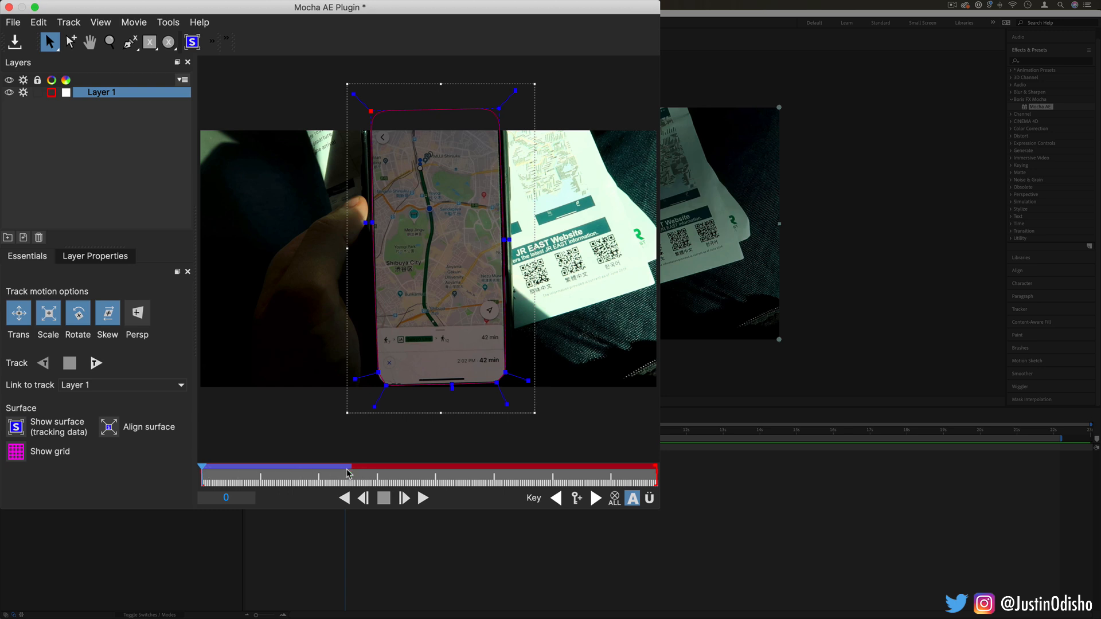
pyautogui.click(68, 21)
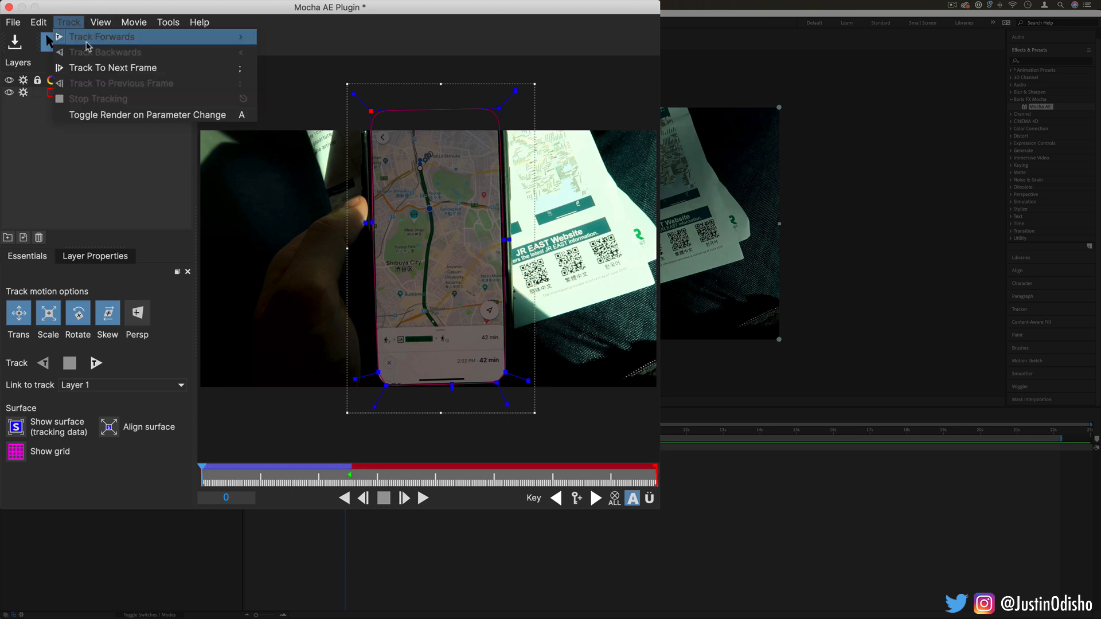
pyautogui.click(102, 37)
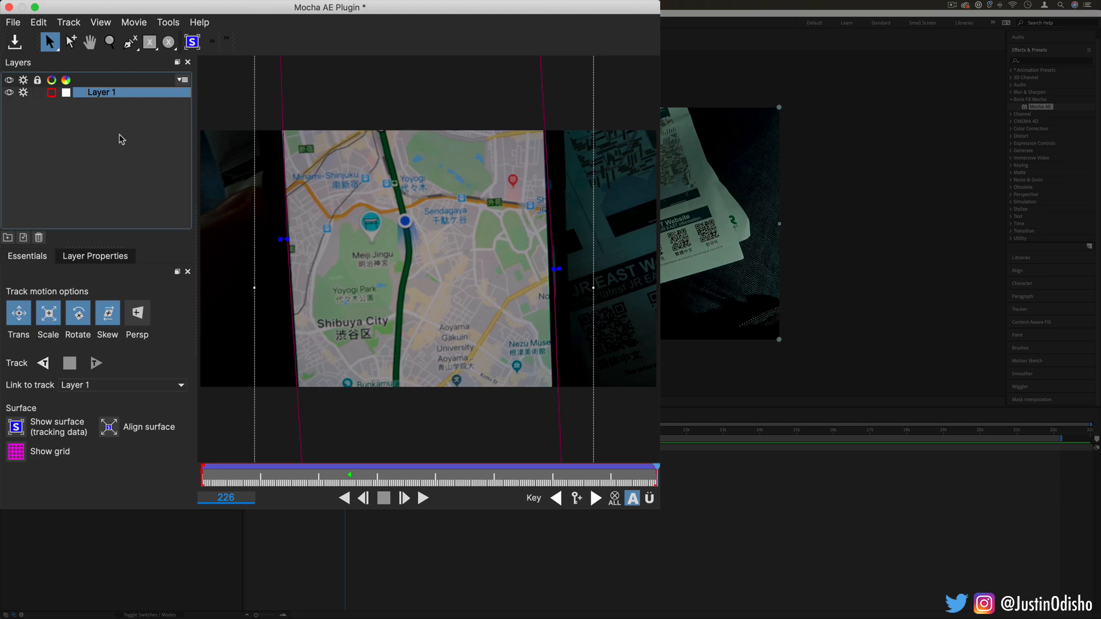
pyautogui.moveTo(108, 136)
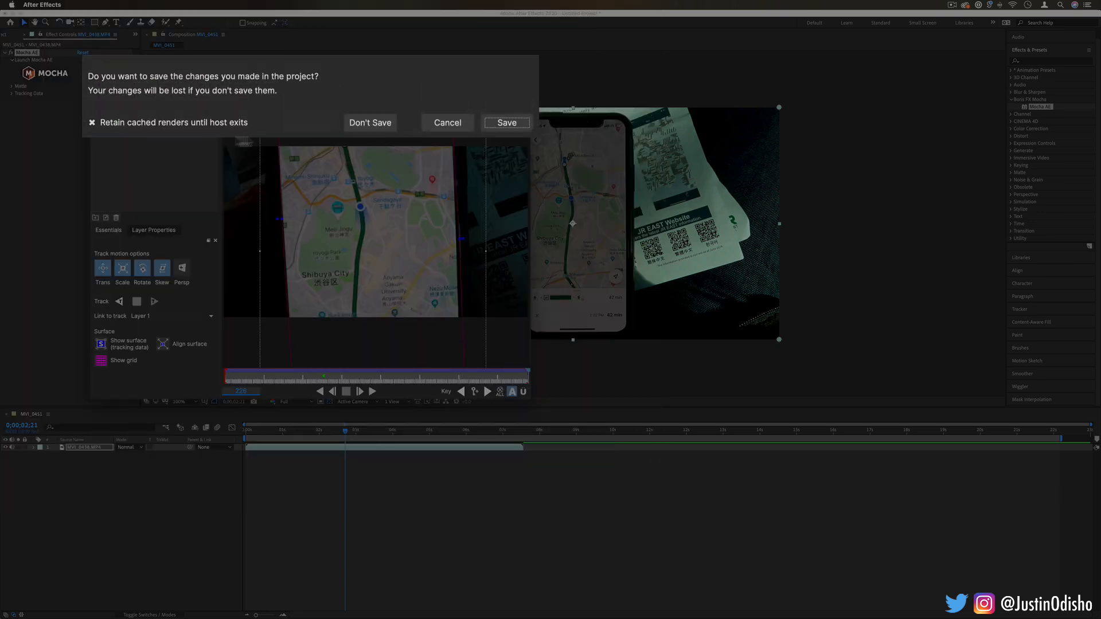
# Step: Save the Mocha track on close, create track data from Layer 1, and select the footage layer
pyautogui.click(371, 122)
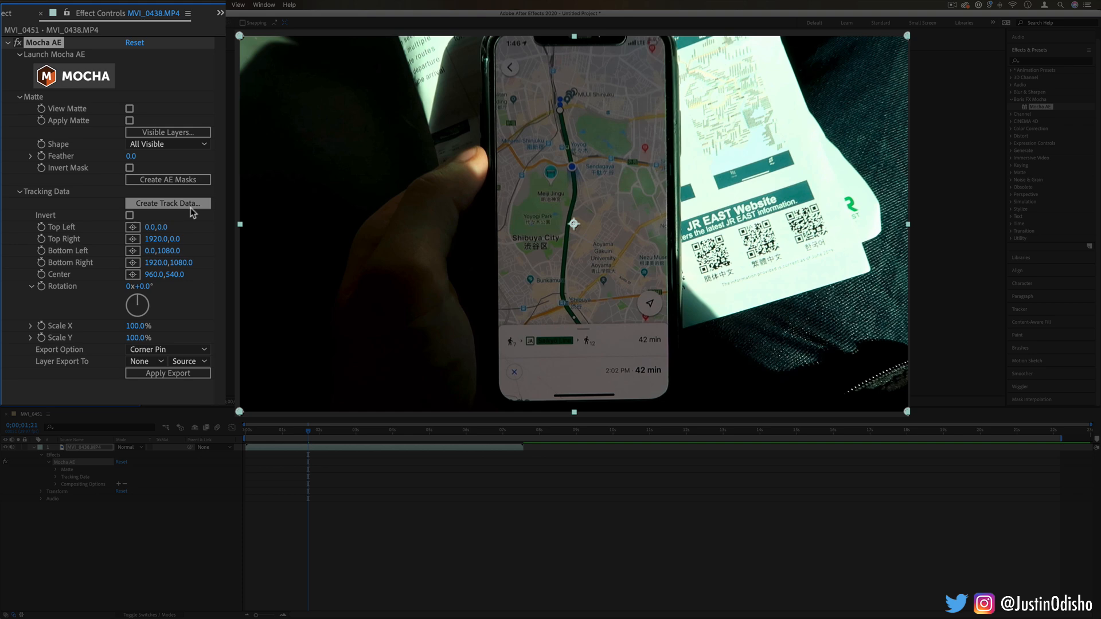
pyautogui.click(167, 203)
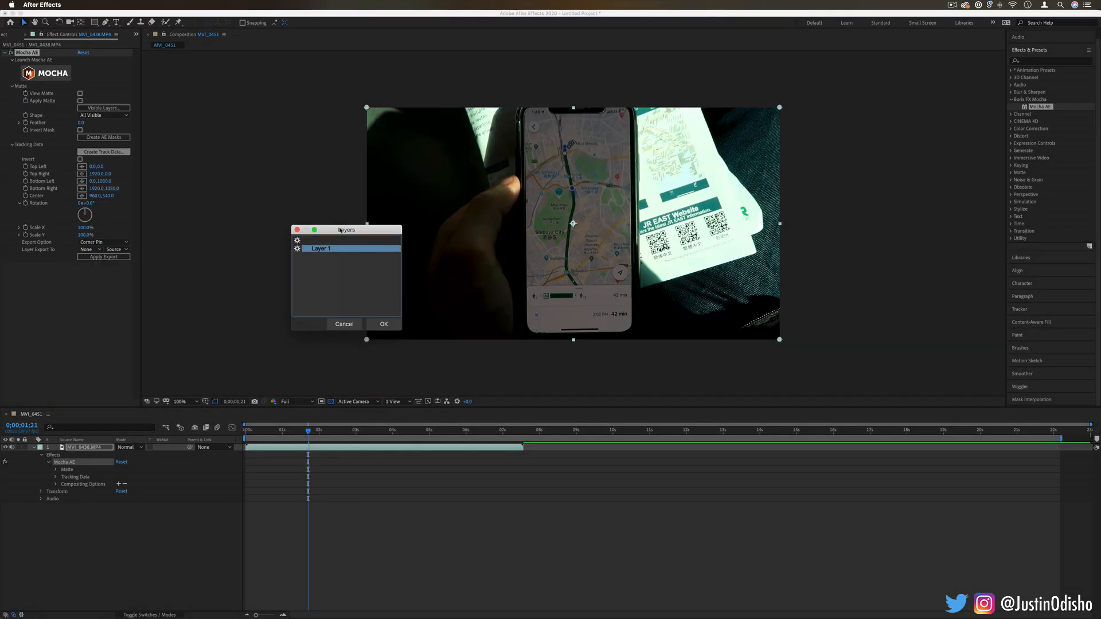
pyautogui.moveTo(505, 231)
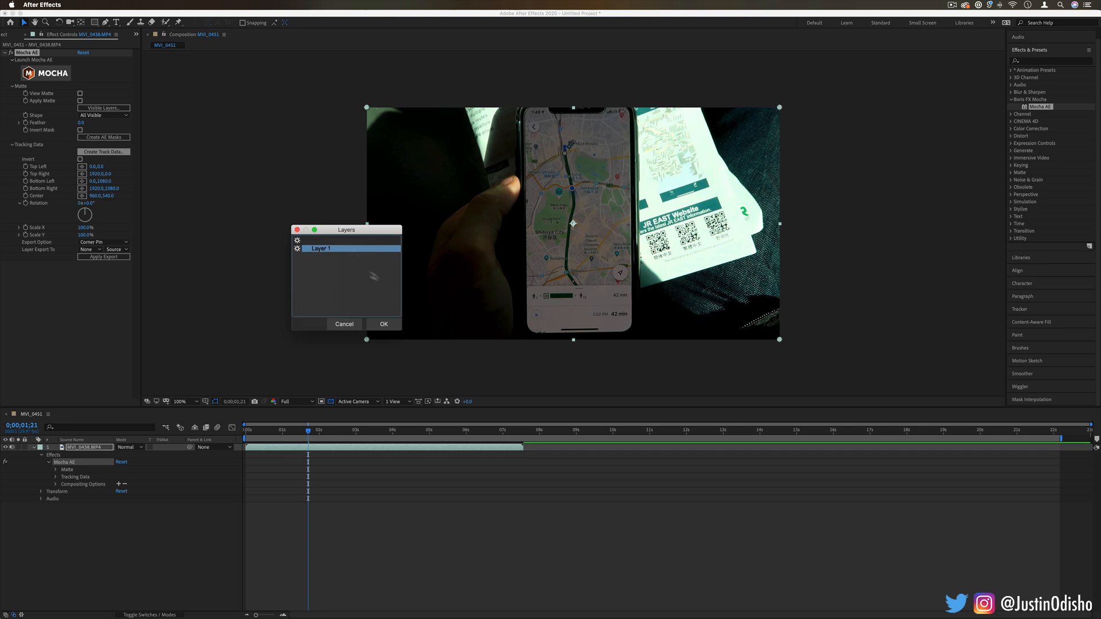
pyautogui.click(383, 323)
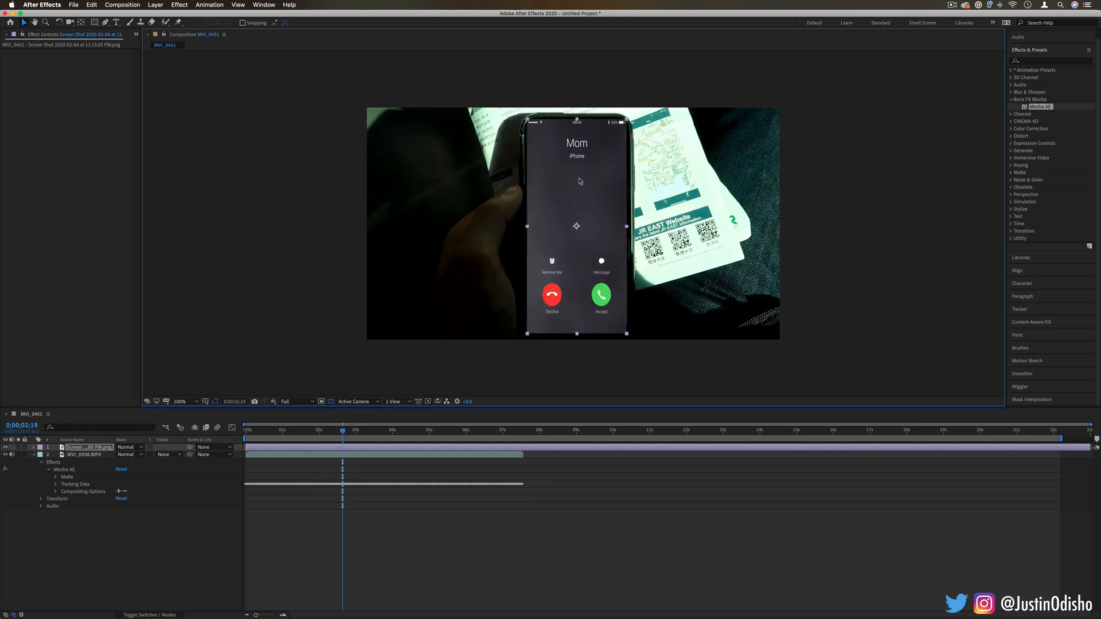
pyautogui.click(89, 454)
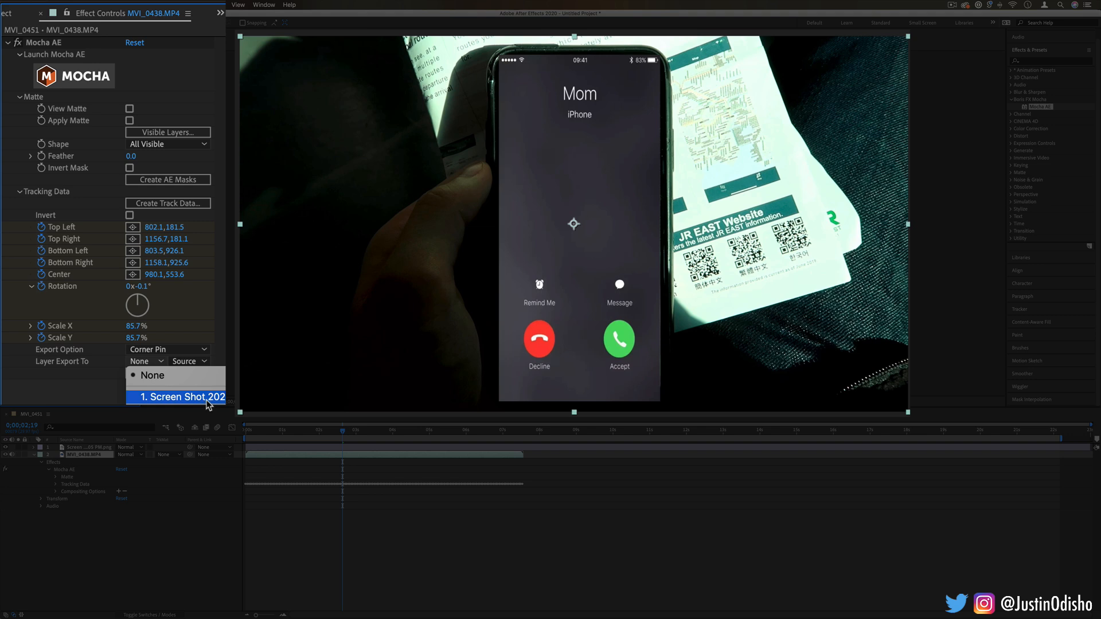
# Step: Export the track to the screenshot layer as a Corner Pin and reveal its Effects and Transform
pyautogui.click(179, 397)
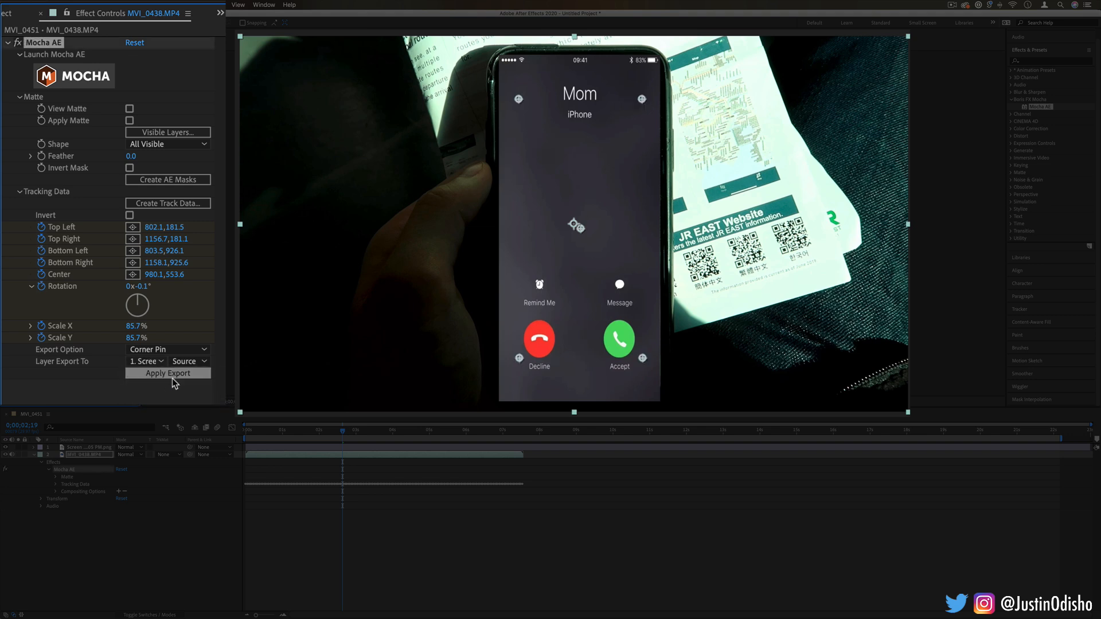
pyautogui.moveTo(176, 380)
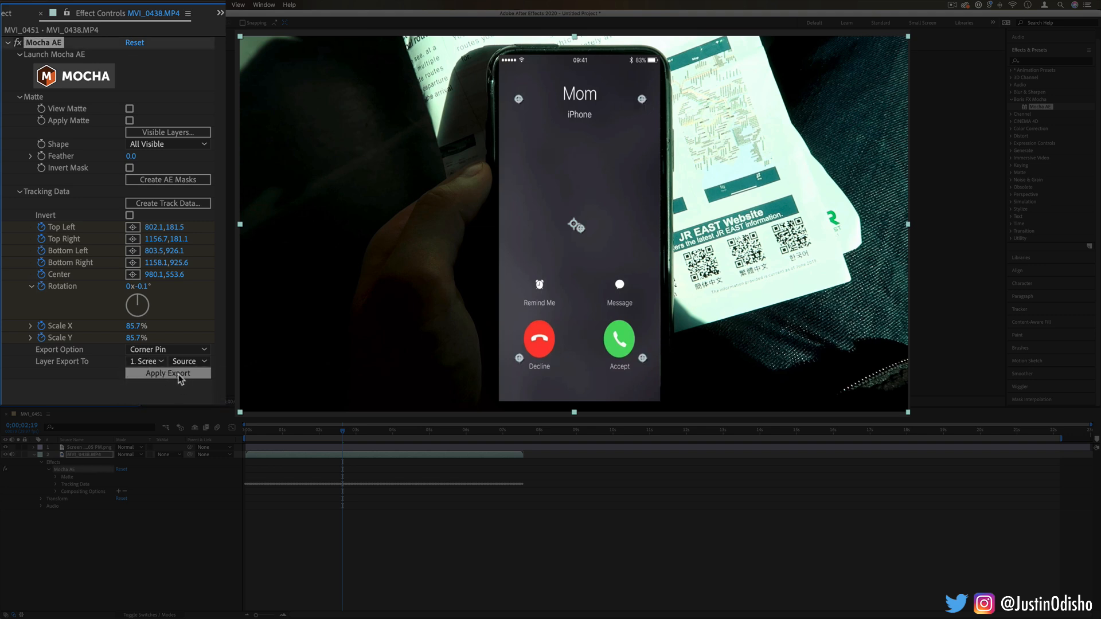
pyautogui.click(167, 373)
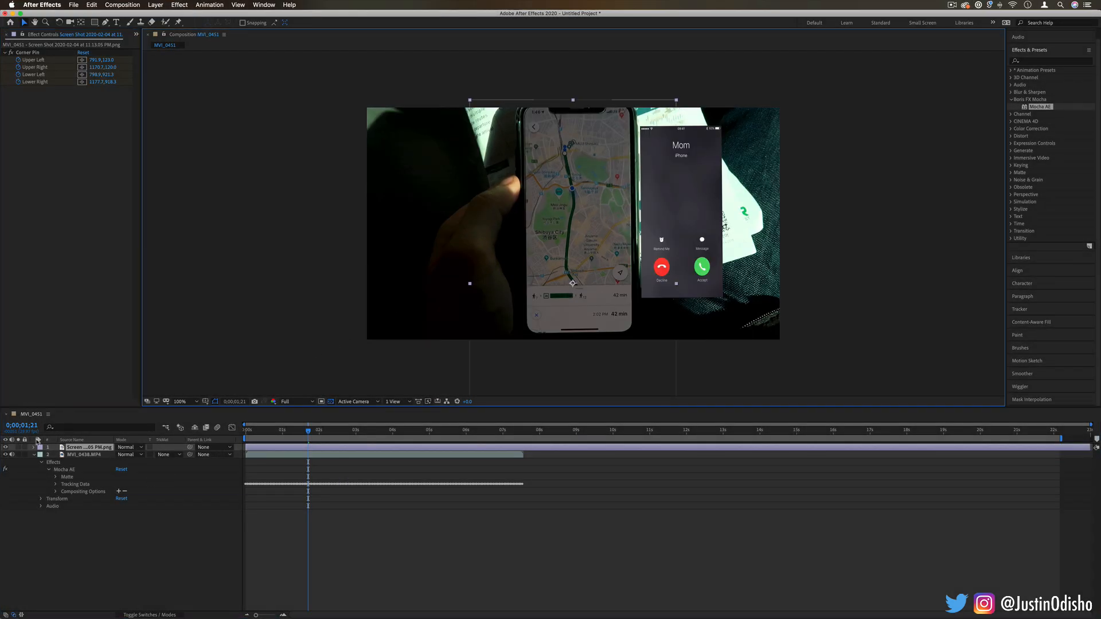
pyautogui.click(41, 454)
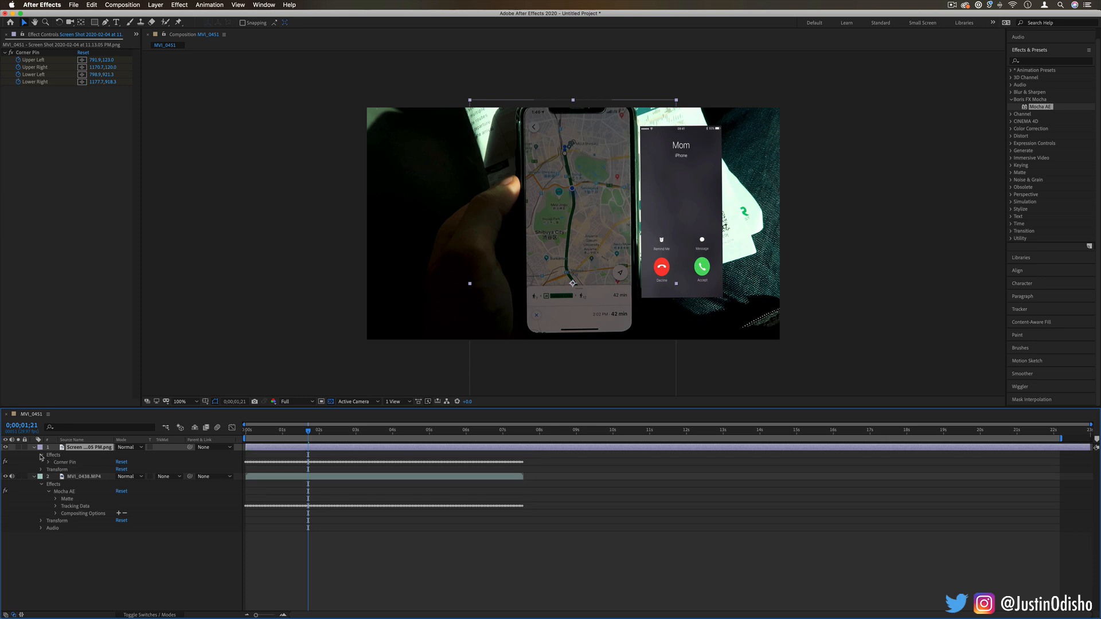
pyautogui.click(42, 470)
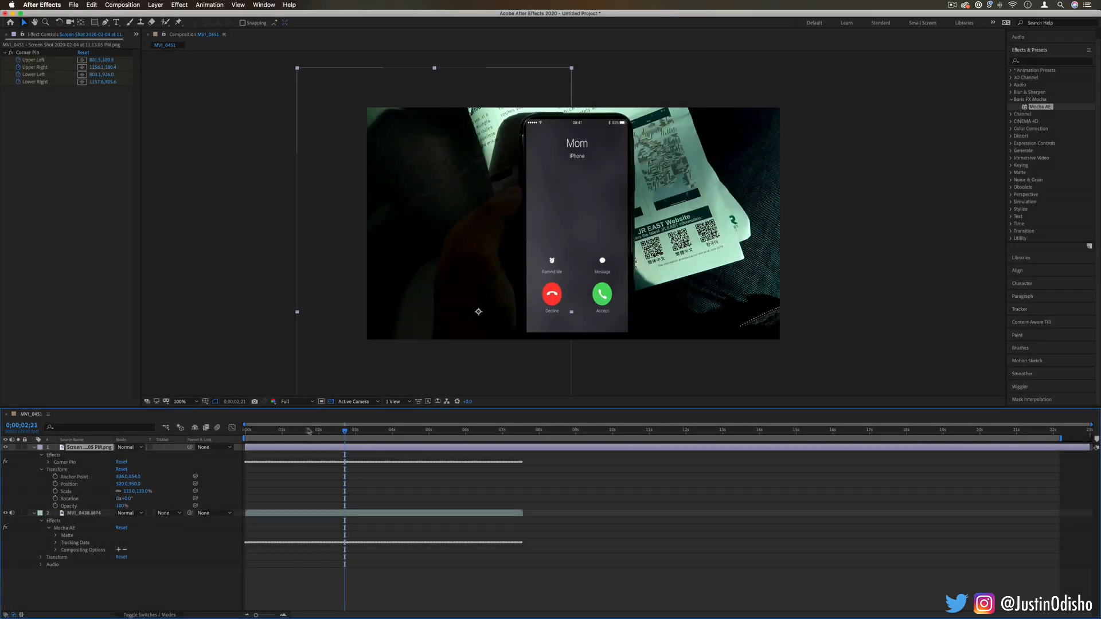
# Step: Scrub to later frames and back to check the corner-pinned screenshot stays on the phone
pyautogui.click(246, 430)
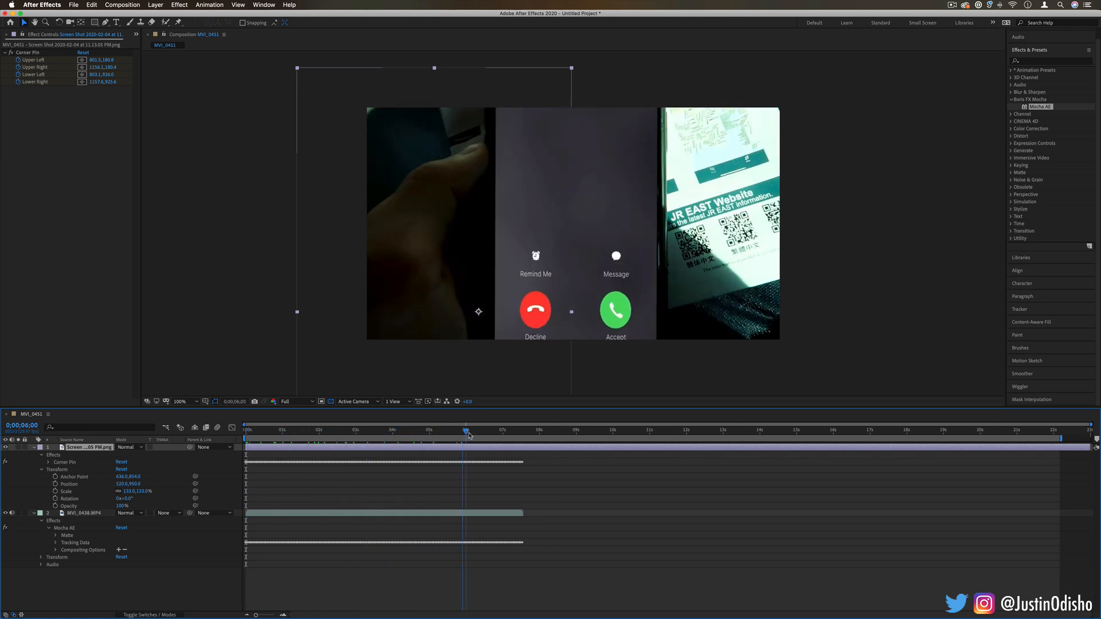
pyautogui.click(509, 428)
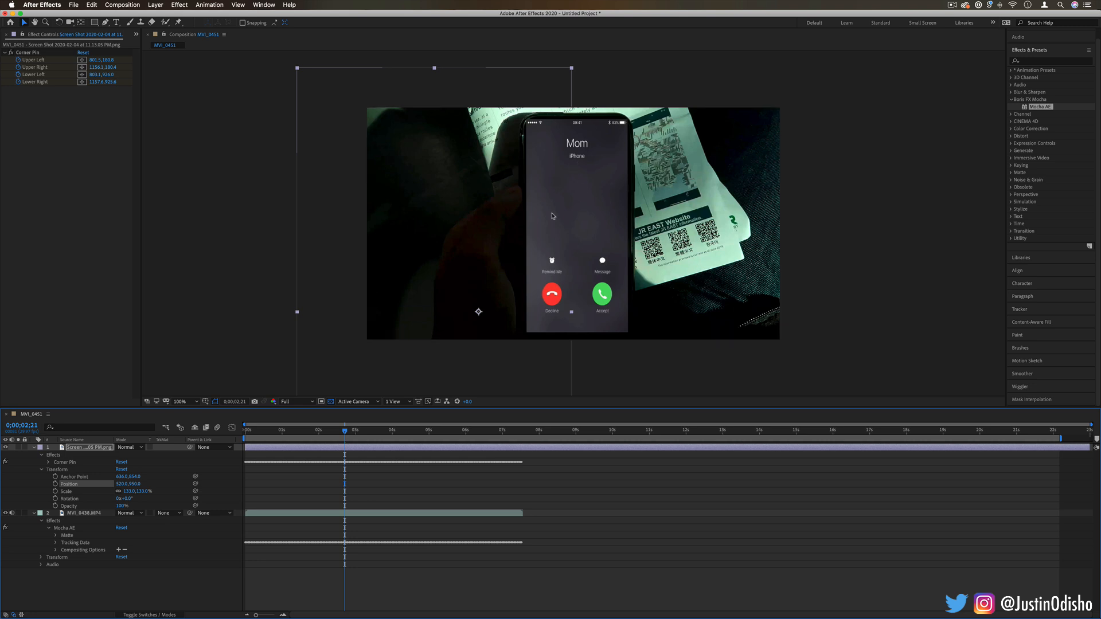
pyautogui.moveTo(536, 124)
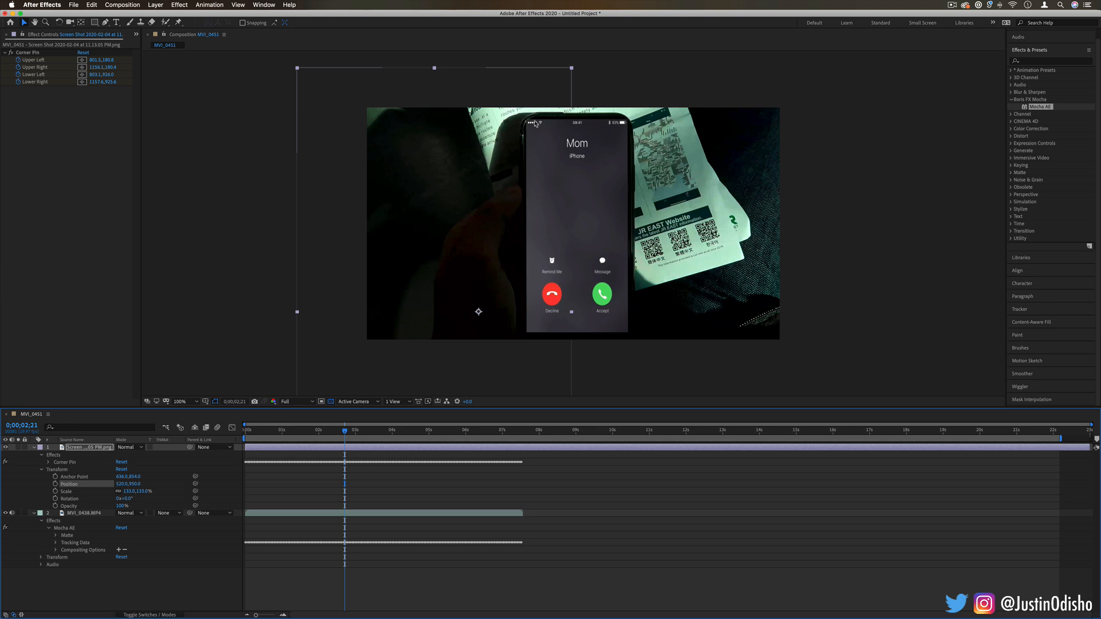
pyautogui.moveTo(604, 339)
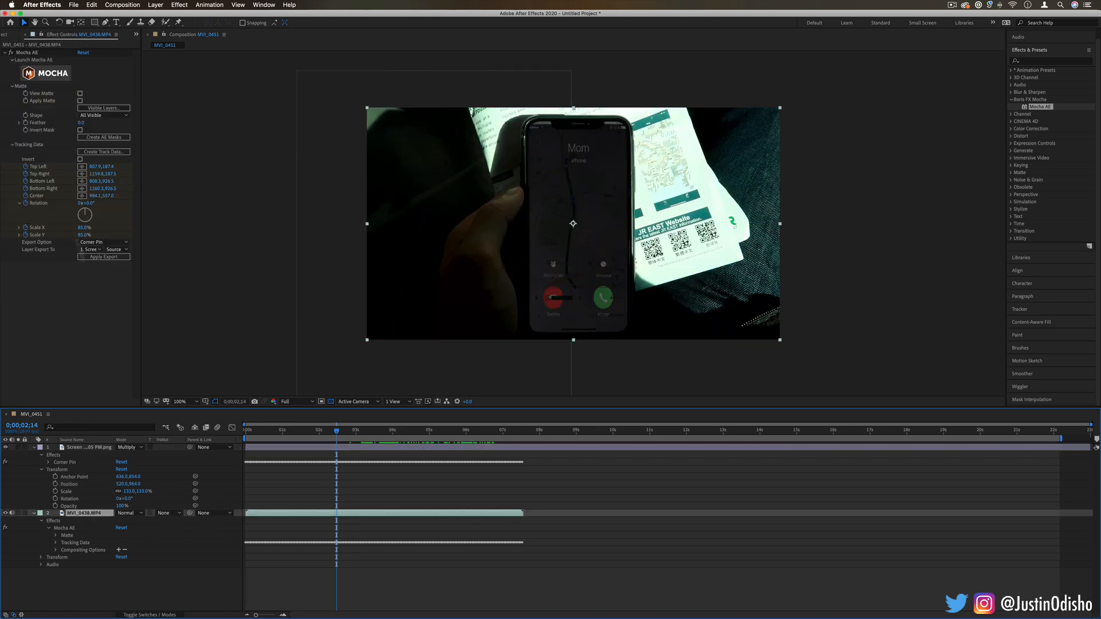
# Step: Relaunch Mocha AE from the effect controls on the handheld phone clip
pyautogui.click(44, 73)
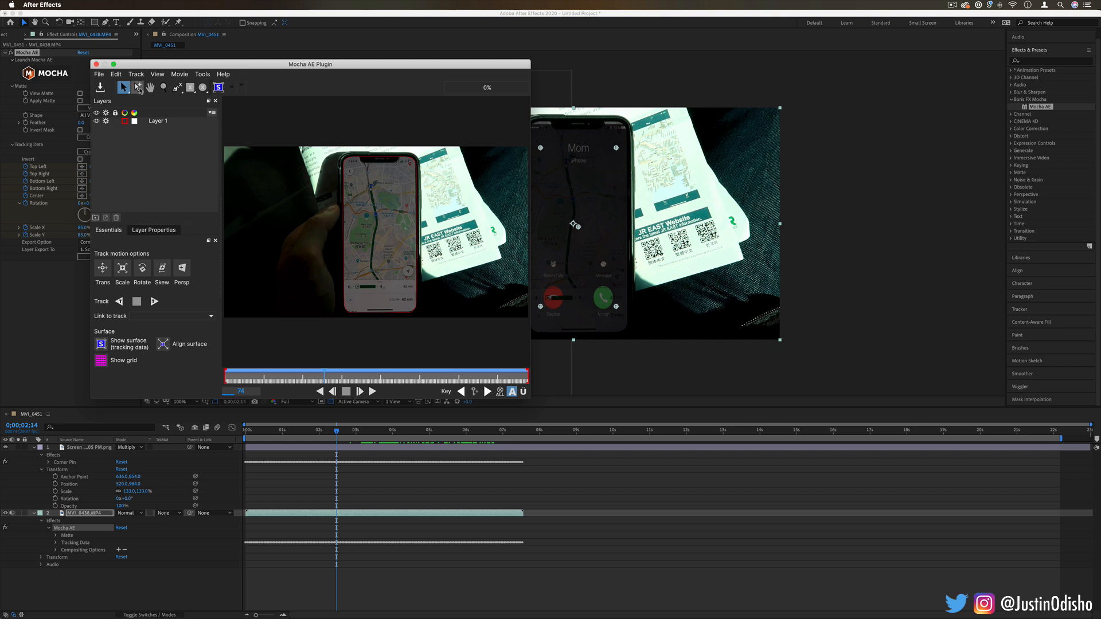
pyautogui.moveTo(177, 87)
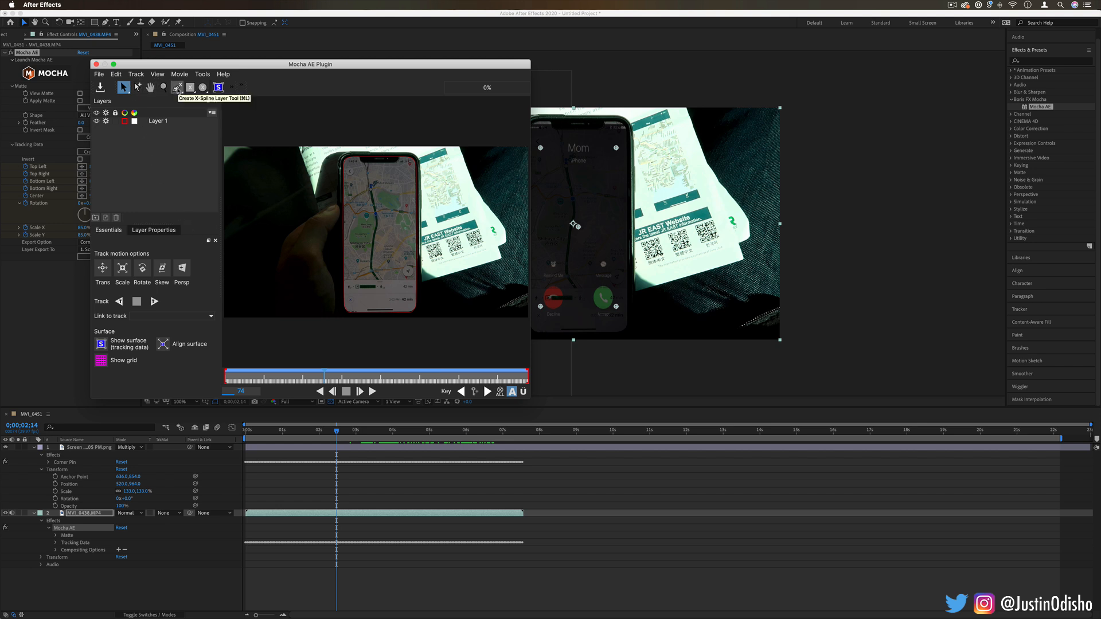